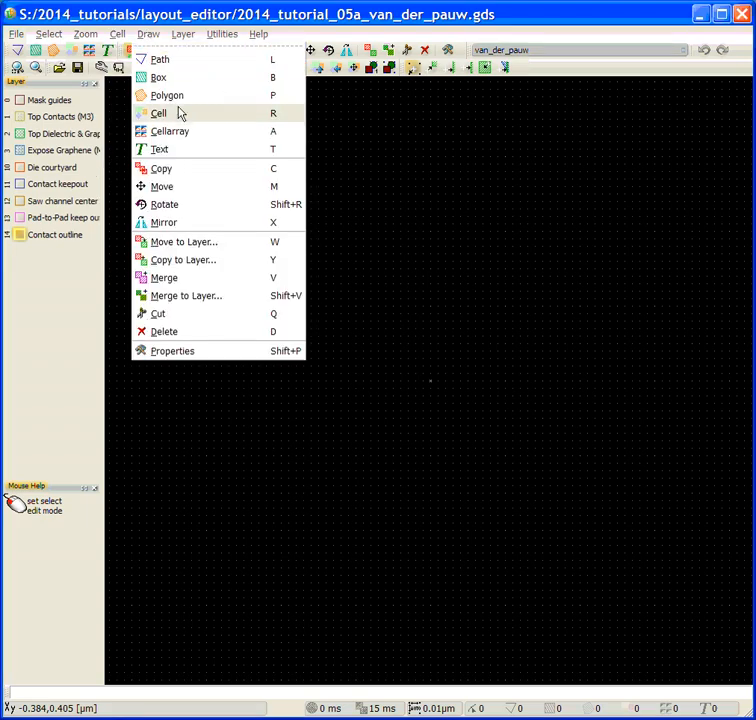
- Pick vand_der_pauw_template from the Place Cell list and place it as a guide
click(158, 113)
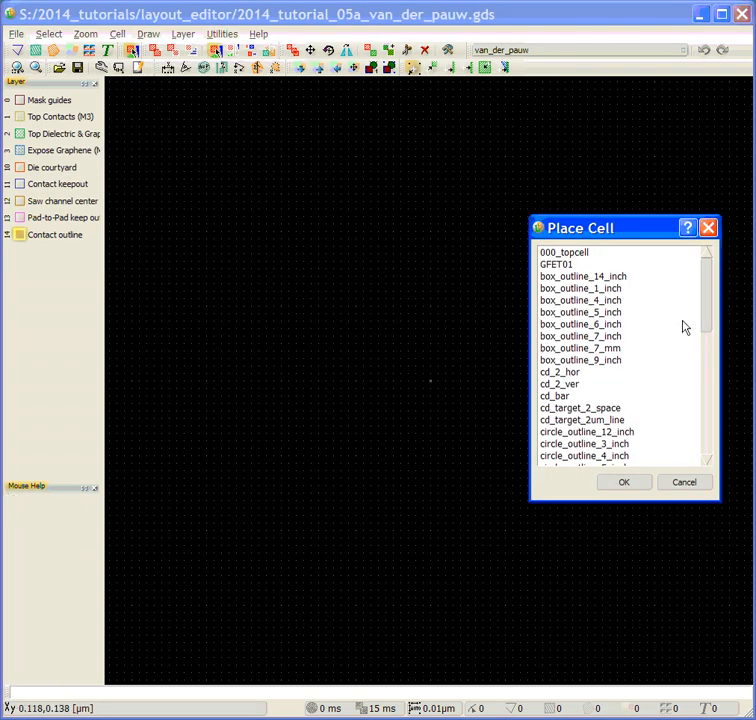
scroll(down, 3)
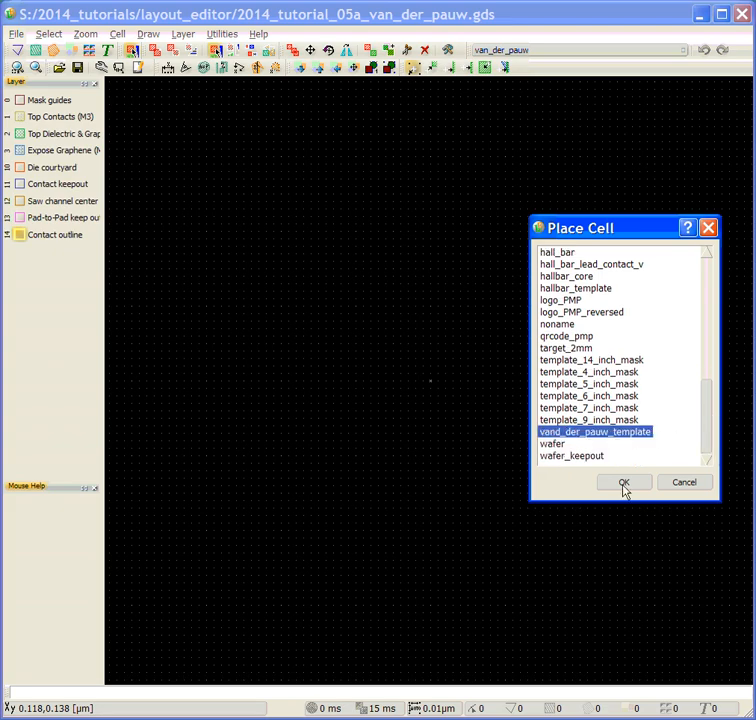
click(623, 482)
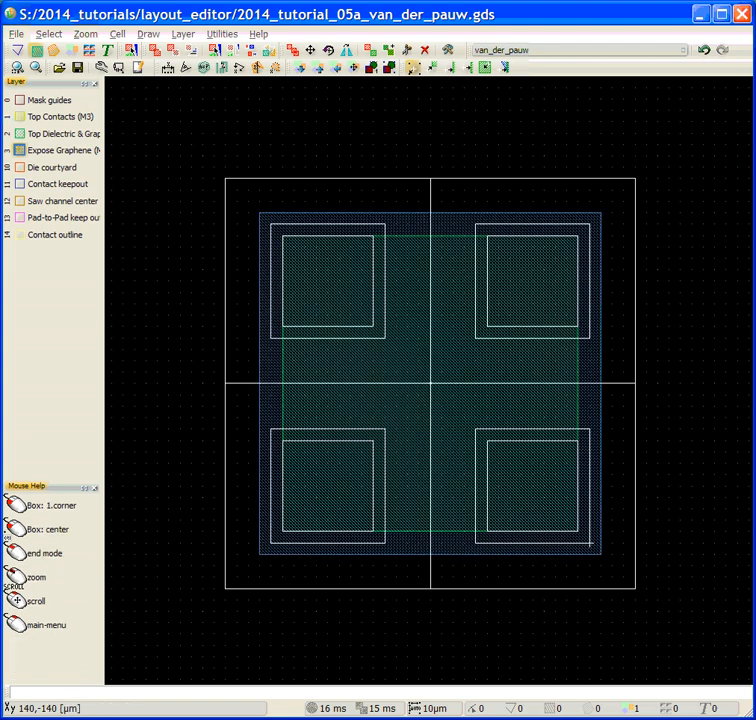
mouse_move(418, 303)
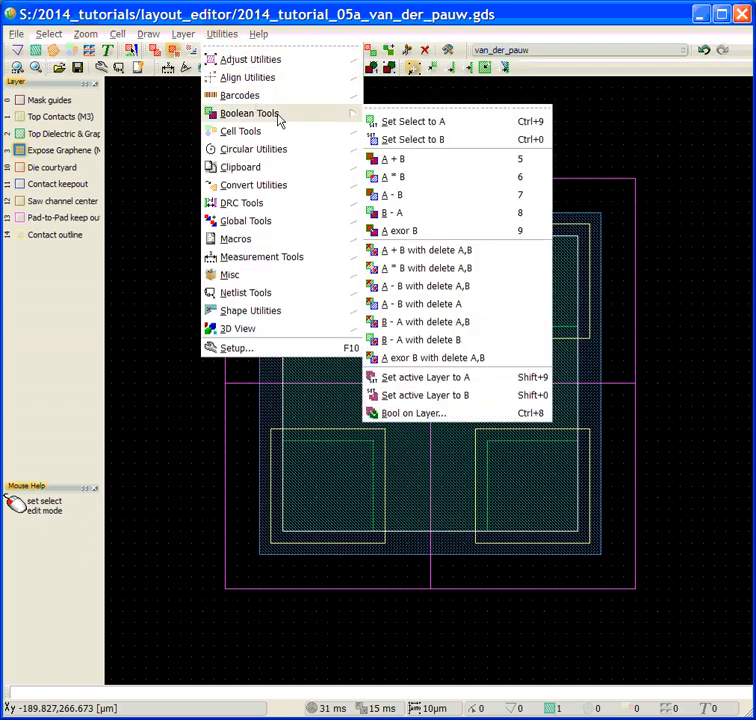
mouse_move(410, 121)
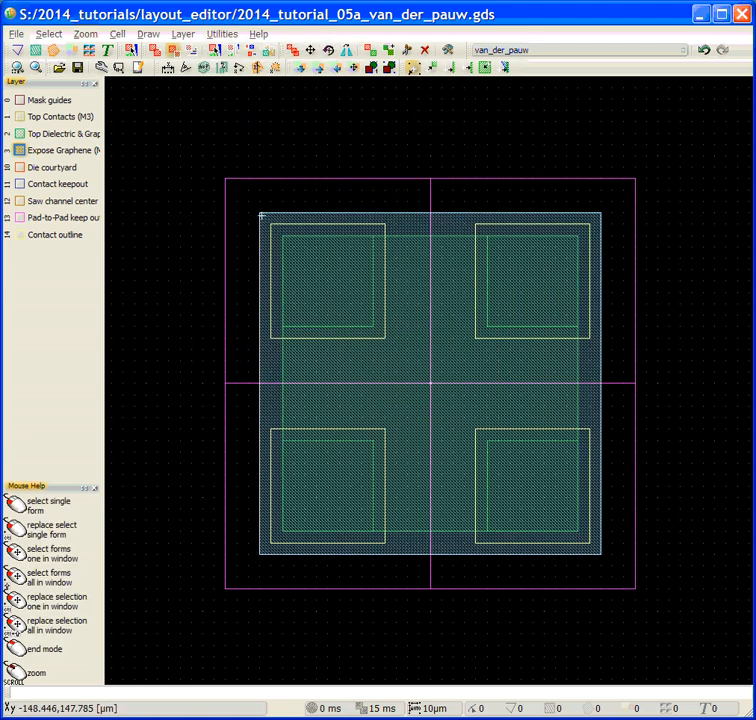
- Select the large graphene box as operand A for the A - B Boolean subtraction
click(258, 33)
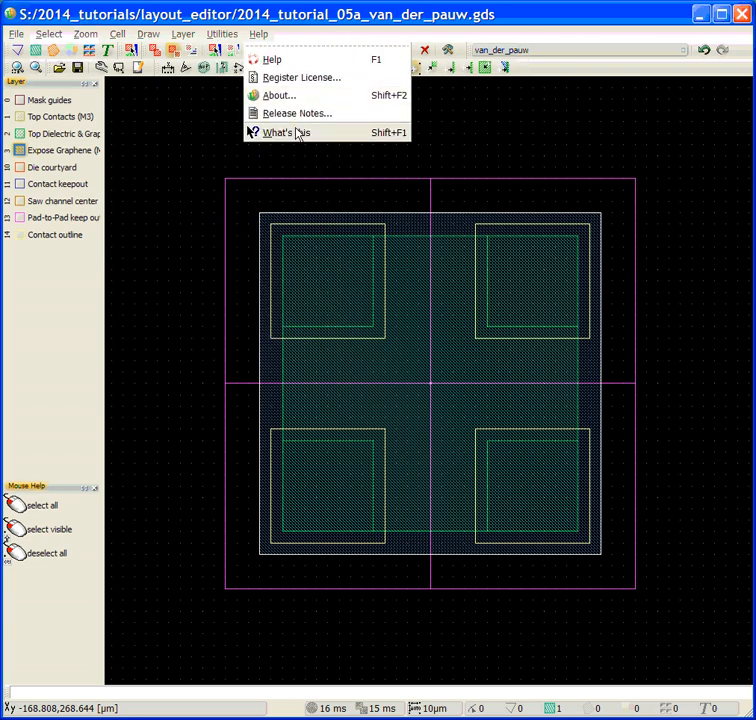
click(221, 33)
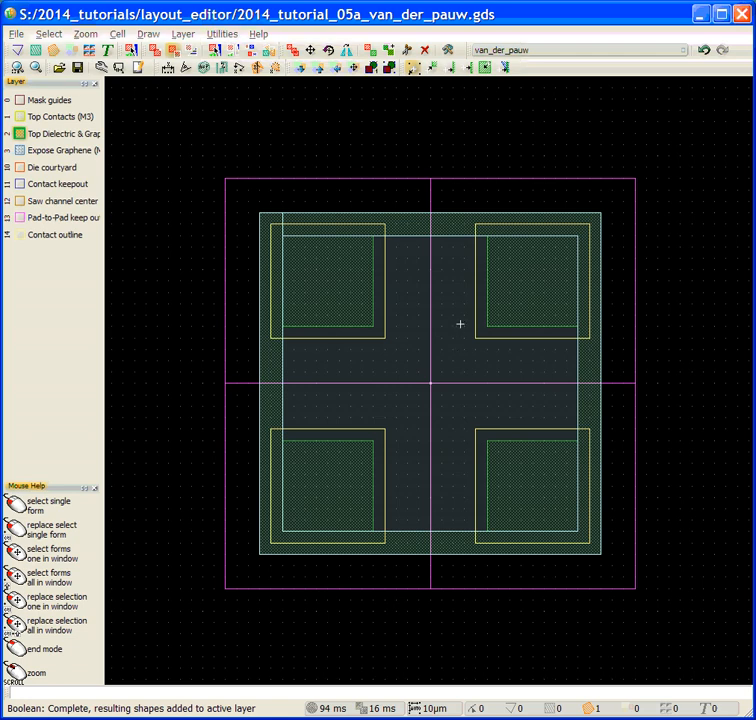
mouse_move(448, 192)
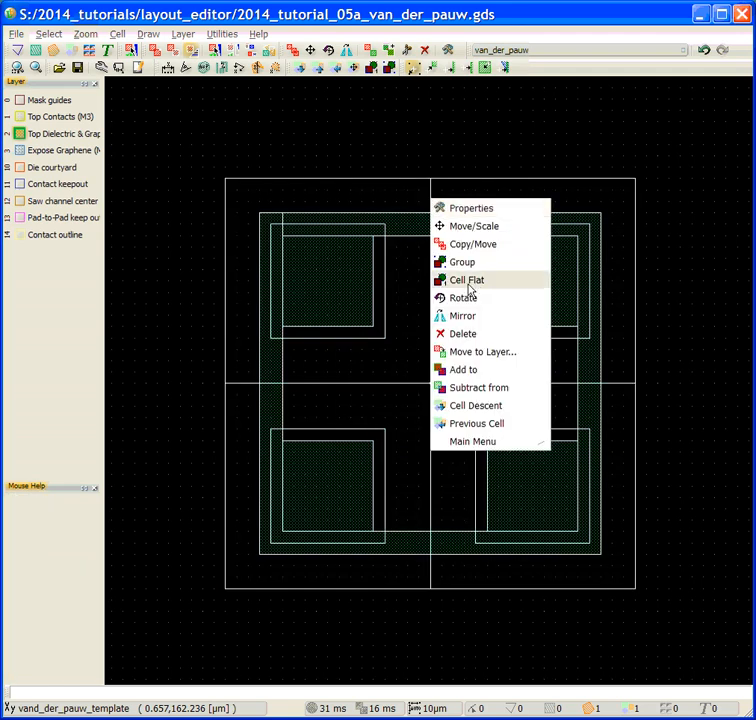
mouse_move(472, 208)
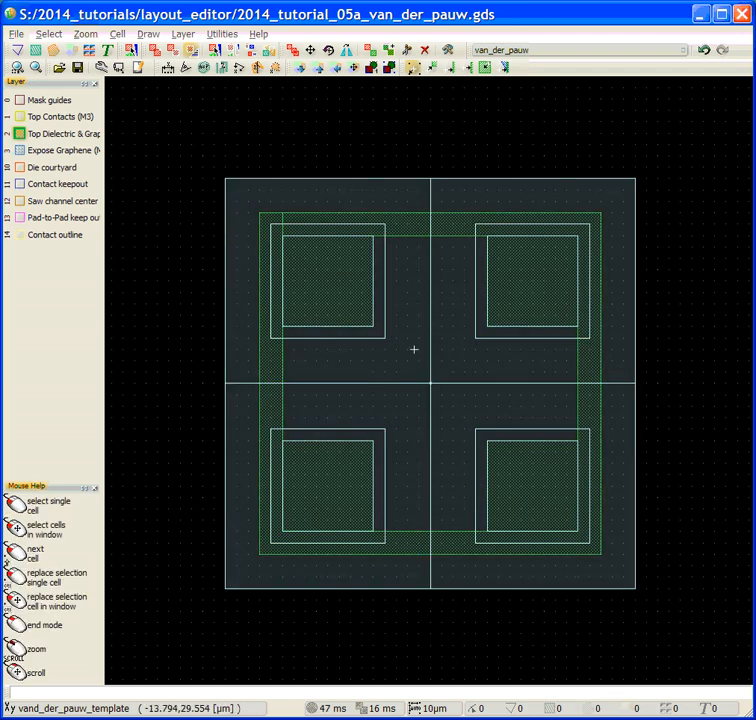
- Select the template cell instance and delete it, leaving only the graphene ring
click(192, 50)
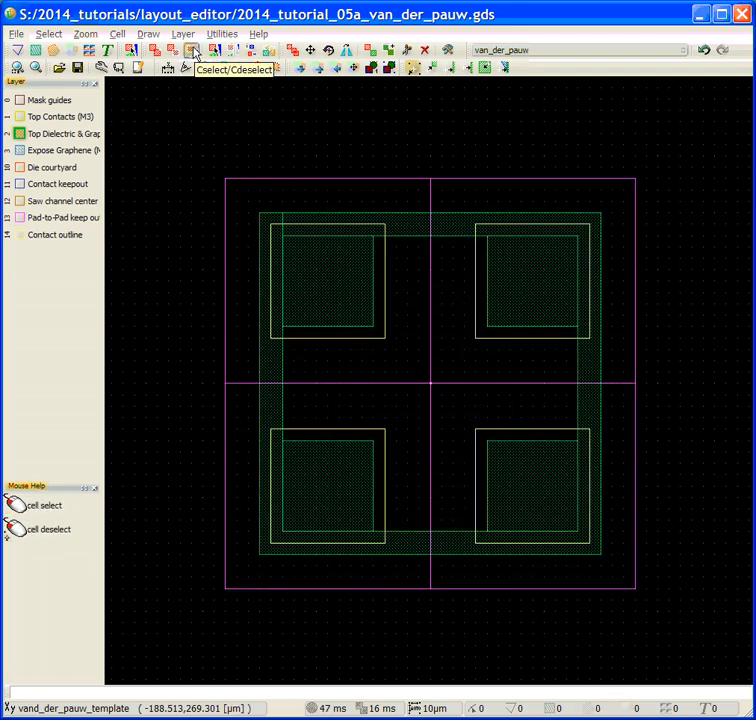
click(195, 50)
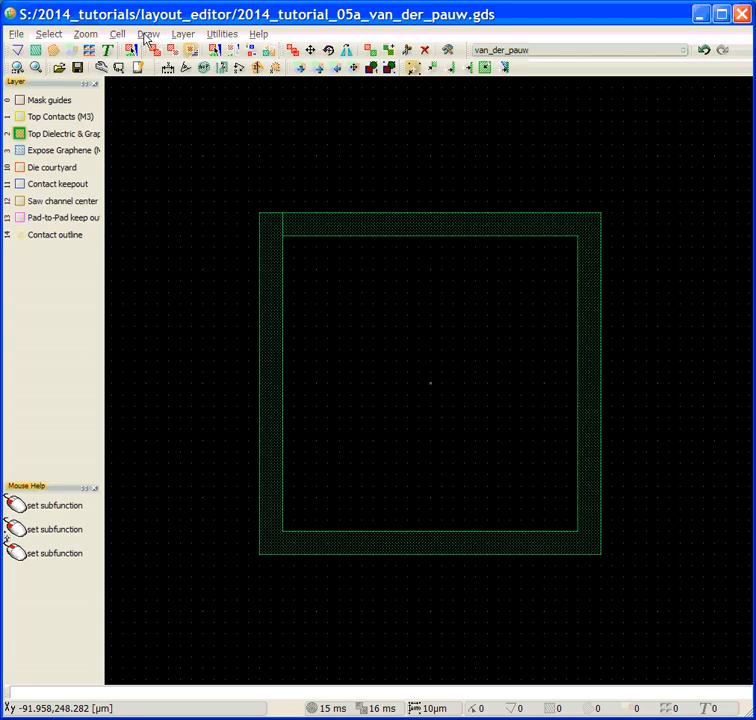
- Pick the contact cell from the Place Cell list for the four ring corners
click(148, 33)
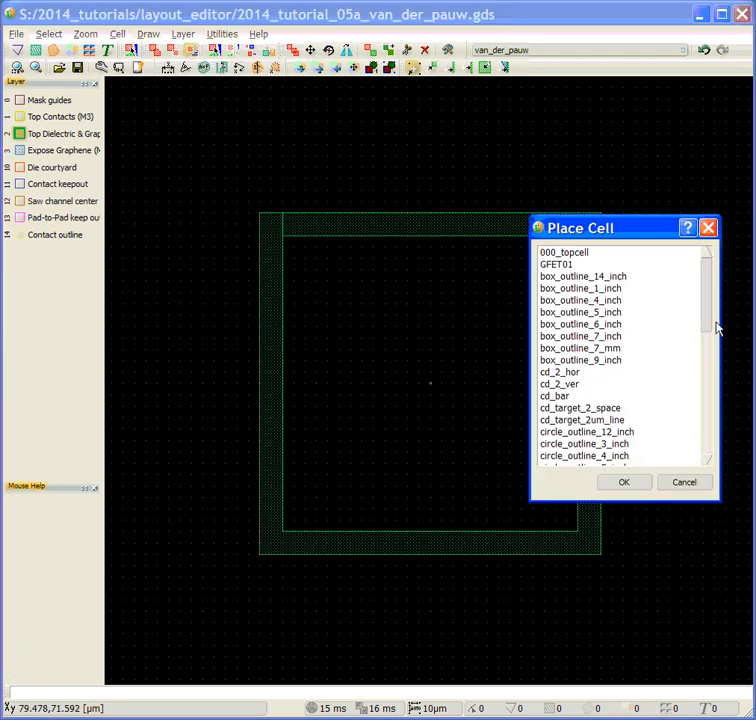
scroll(down, 3)
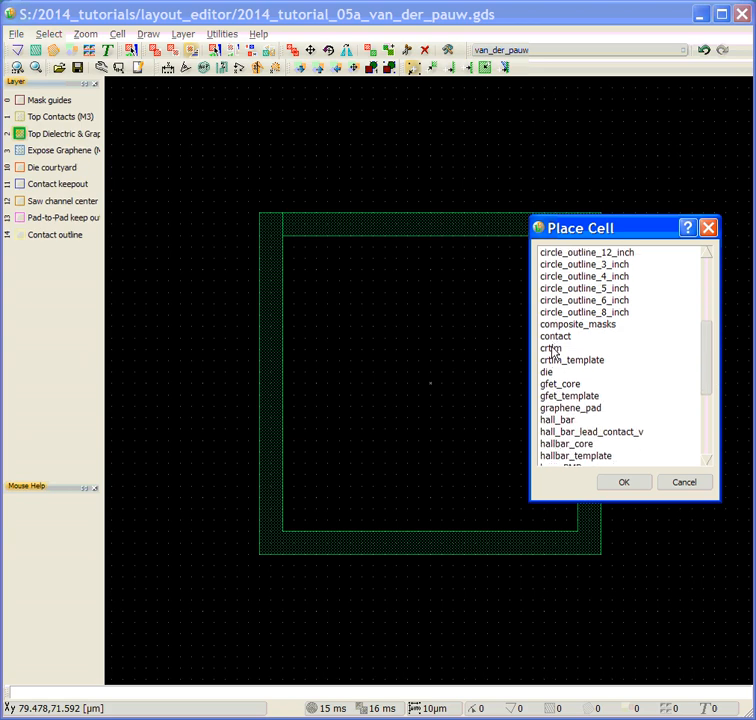
click(555, 336)
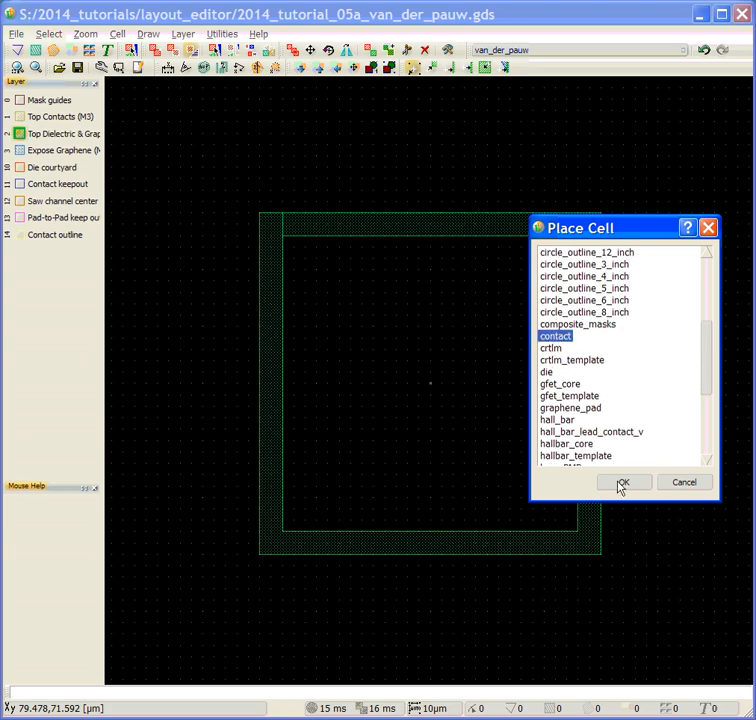
click(622, 482)
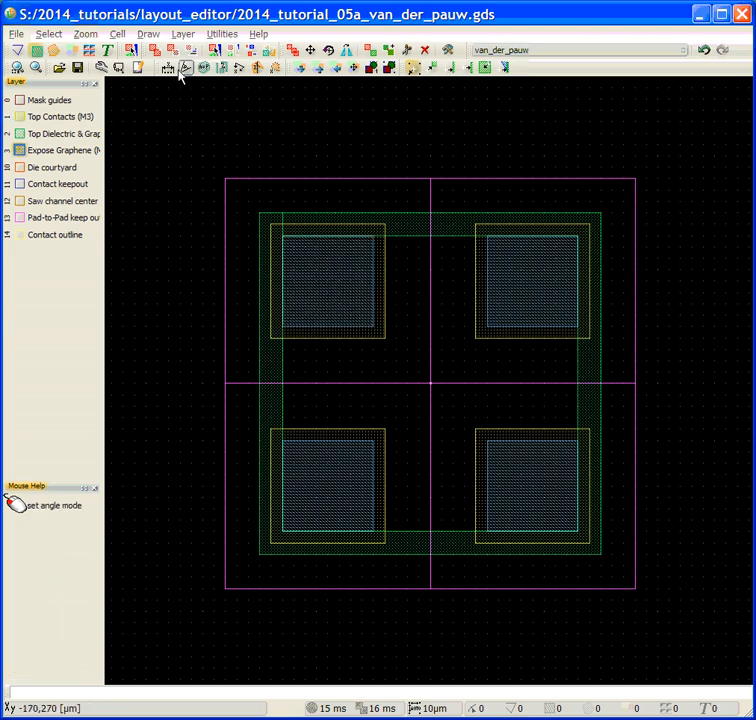
click(184, 67)
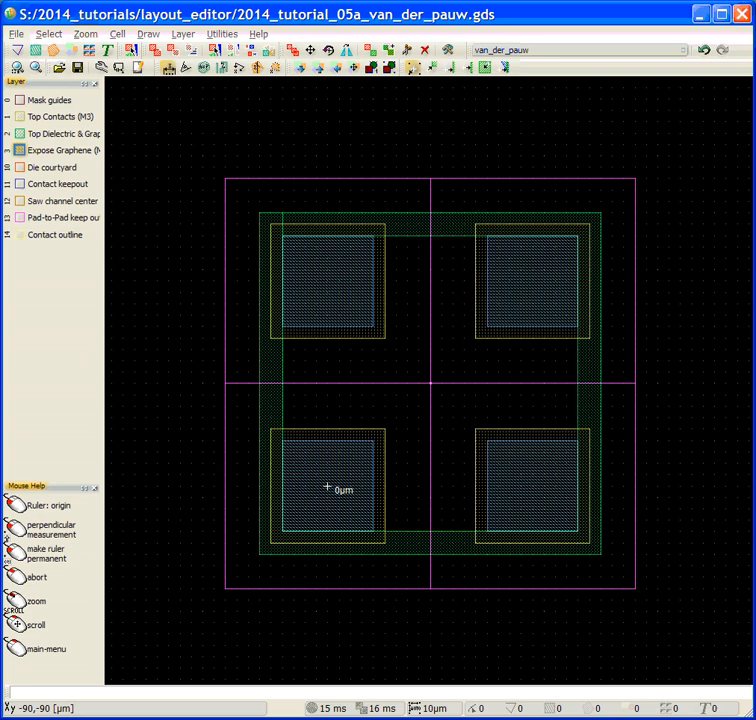
drag(330, 487, 332, 548)
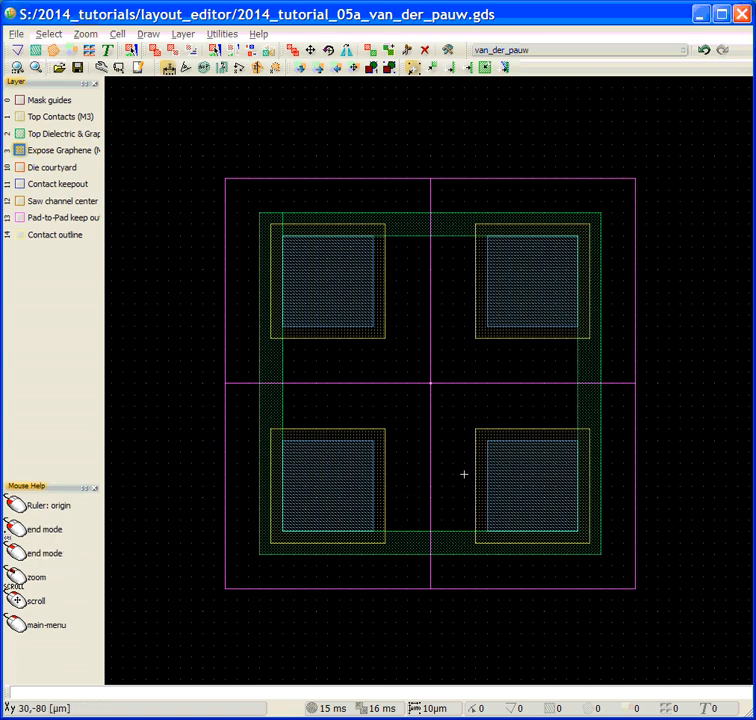
drag(463, 474, 580, 499)
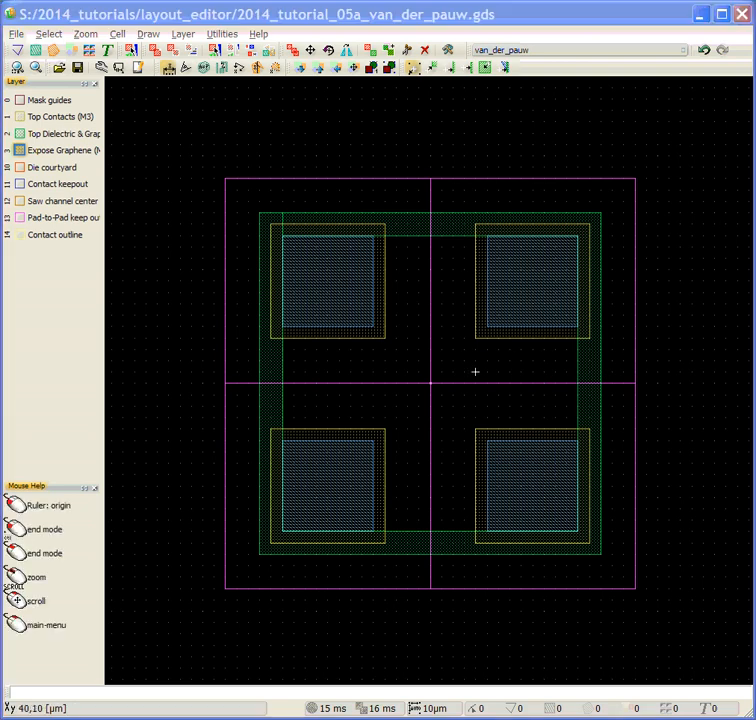
mouse_move(418, 338)
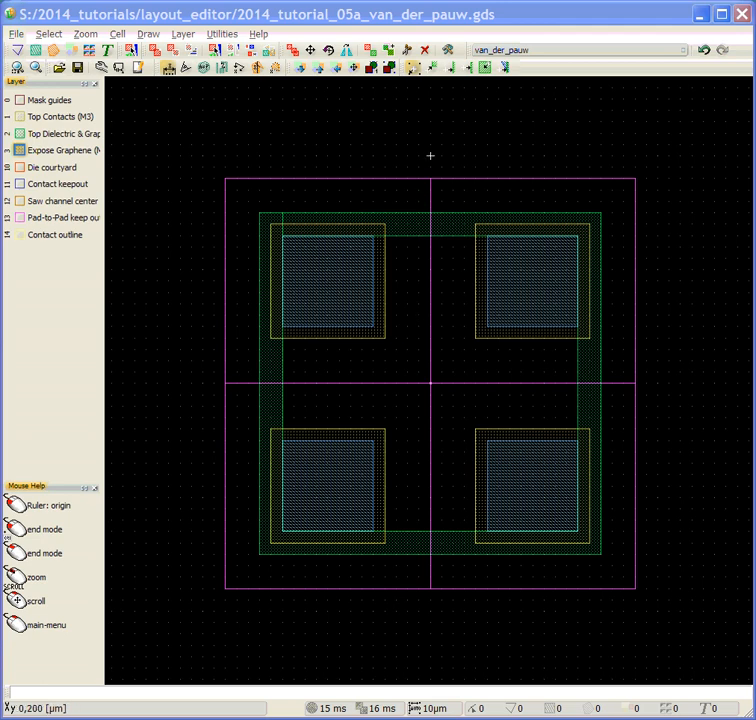
mouse_move(316, 133)
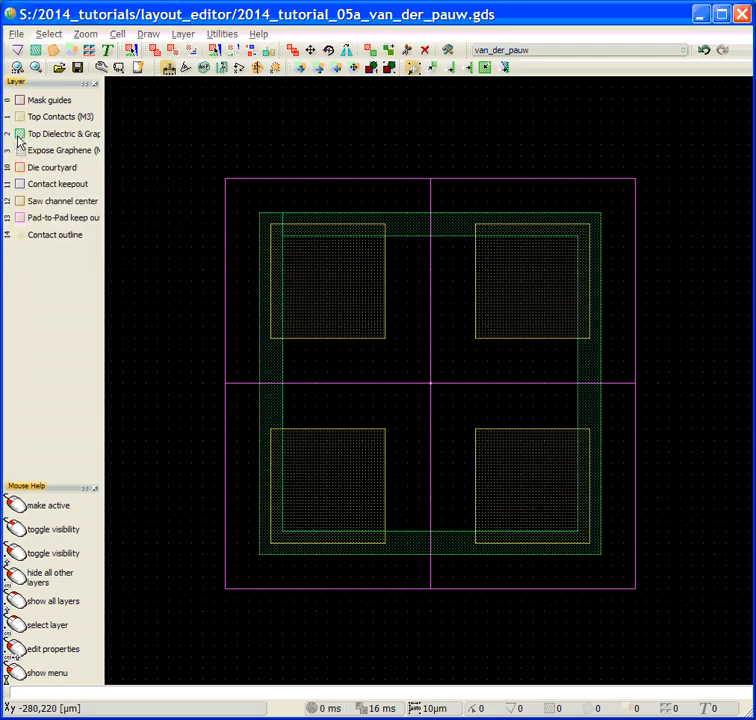
click(18, 133)
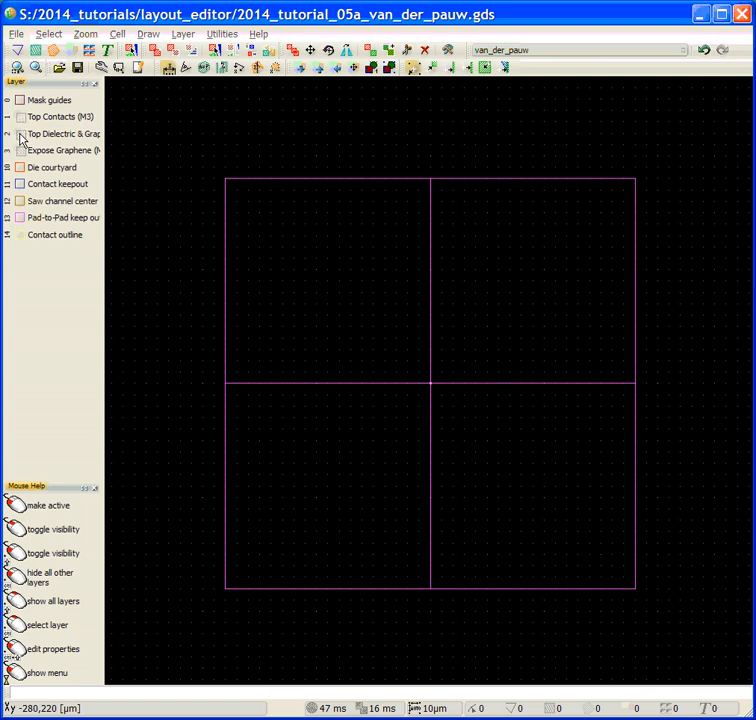
click(20, 133)
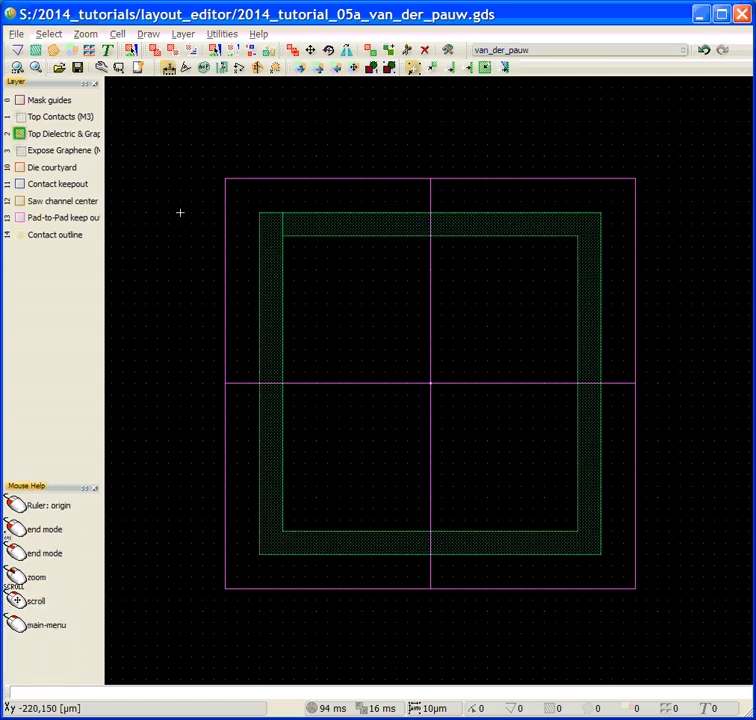
mouse_move(282, 452)
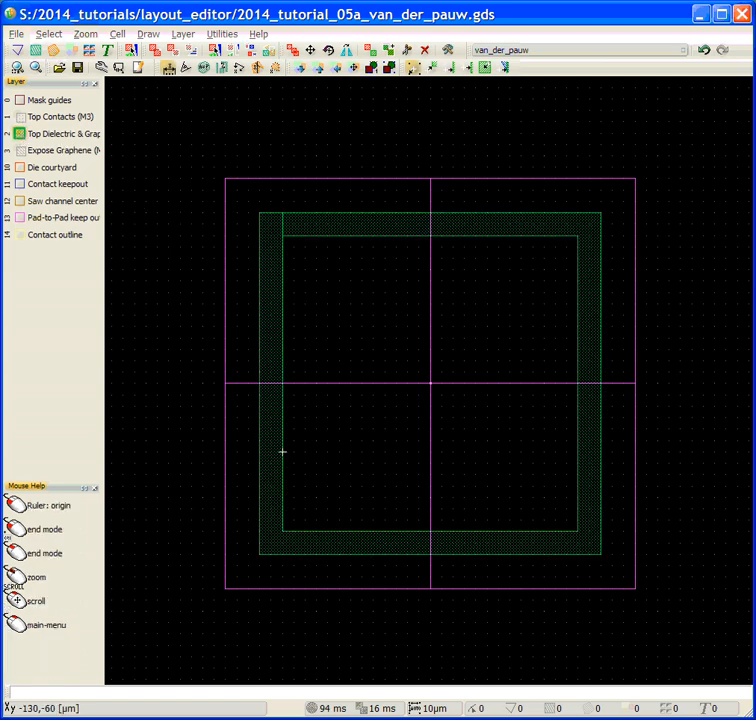
mouse_move(464, 303)
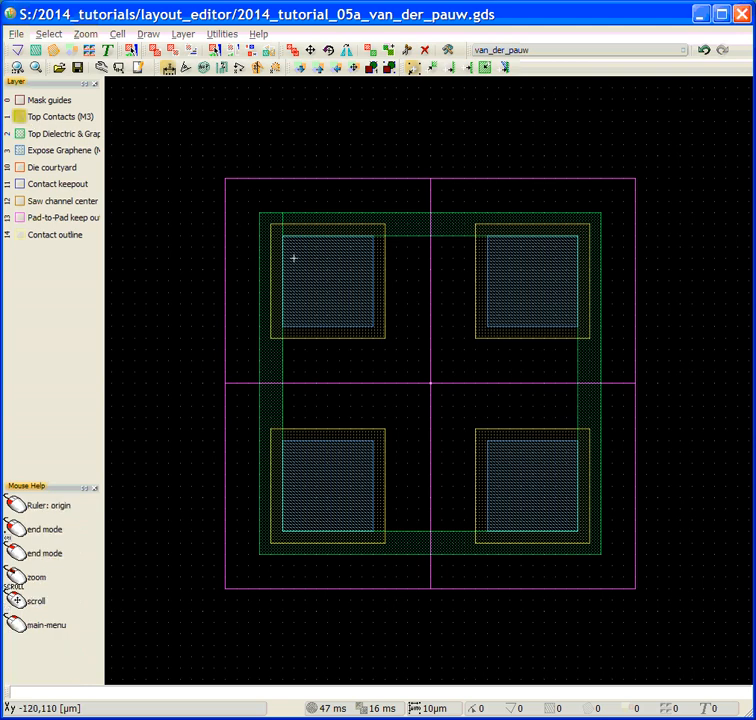
mouse_move(350, 302)
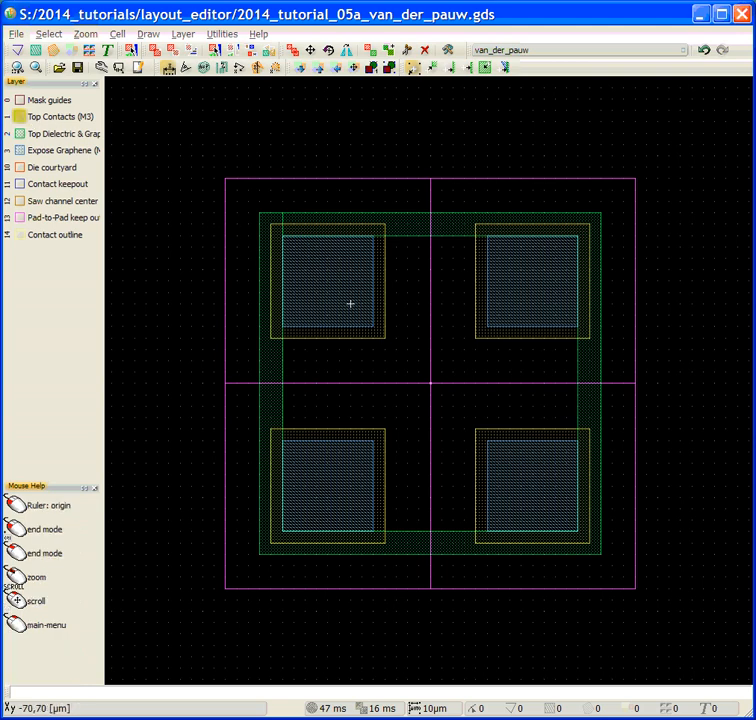